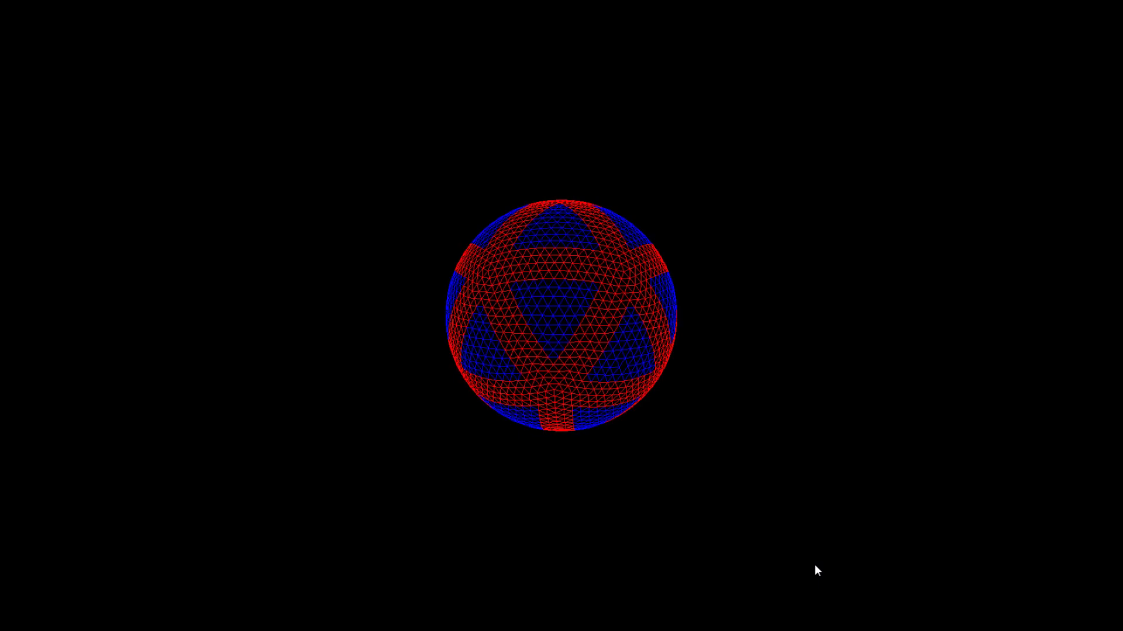
{"action": "mouse_move", "coordinate": [740, 570]}
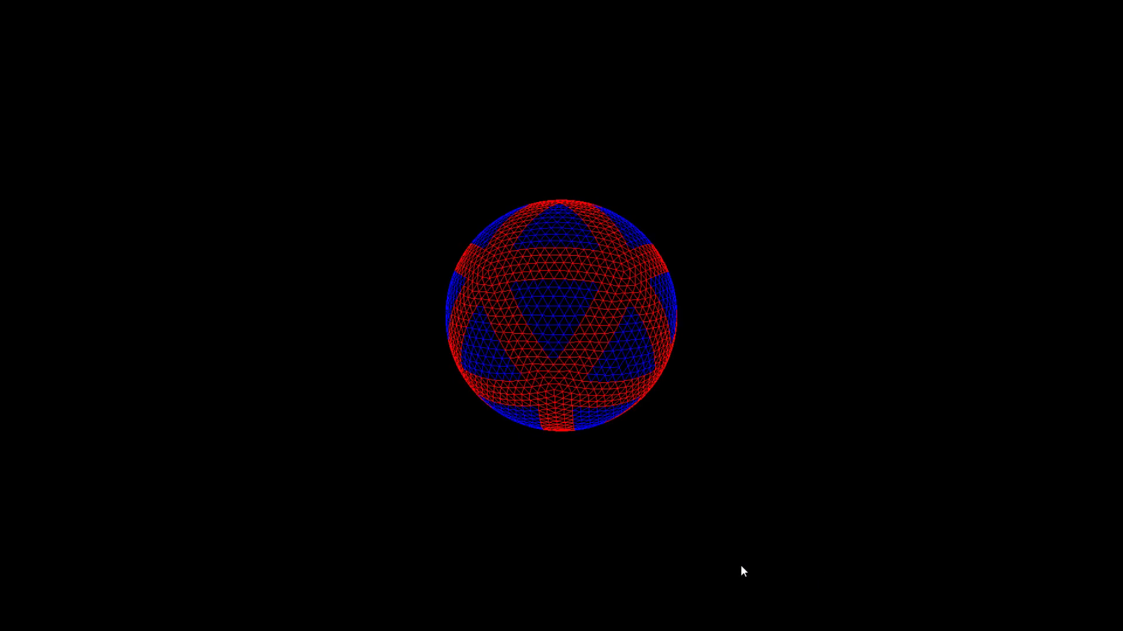